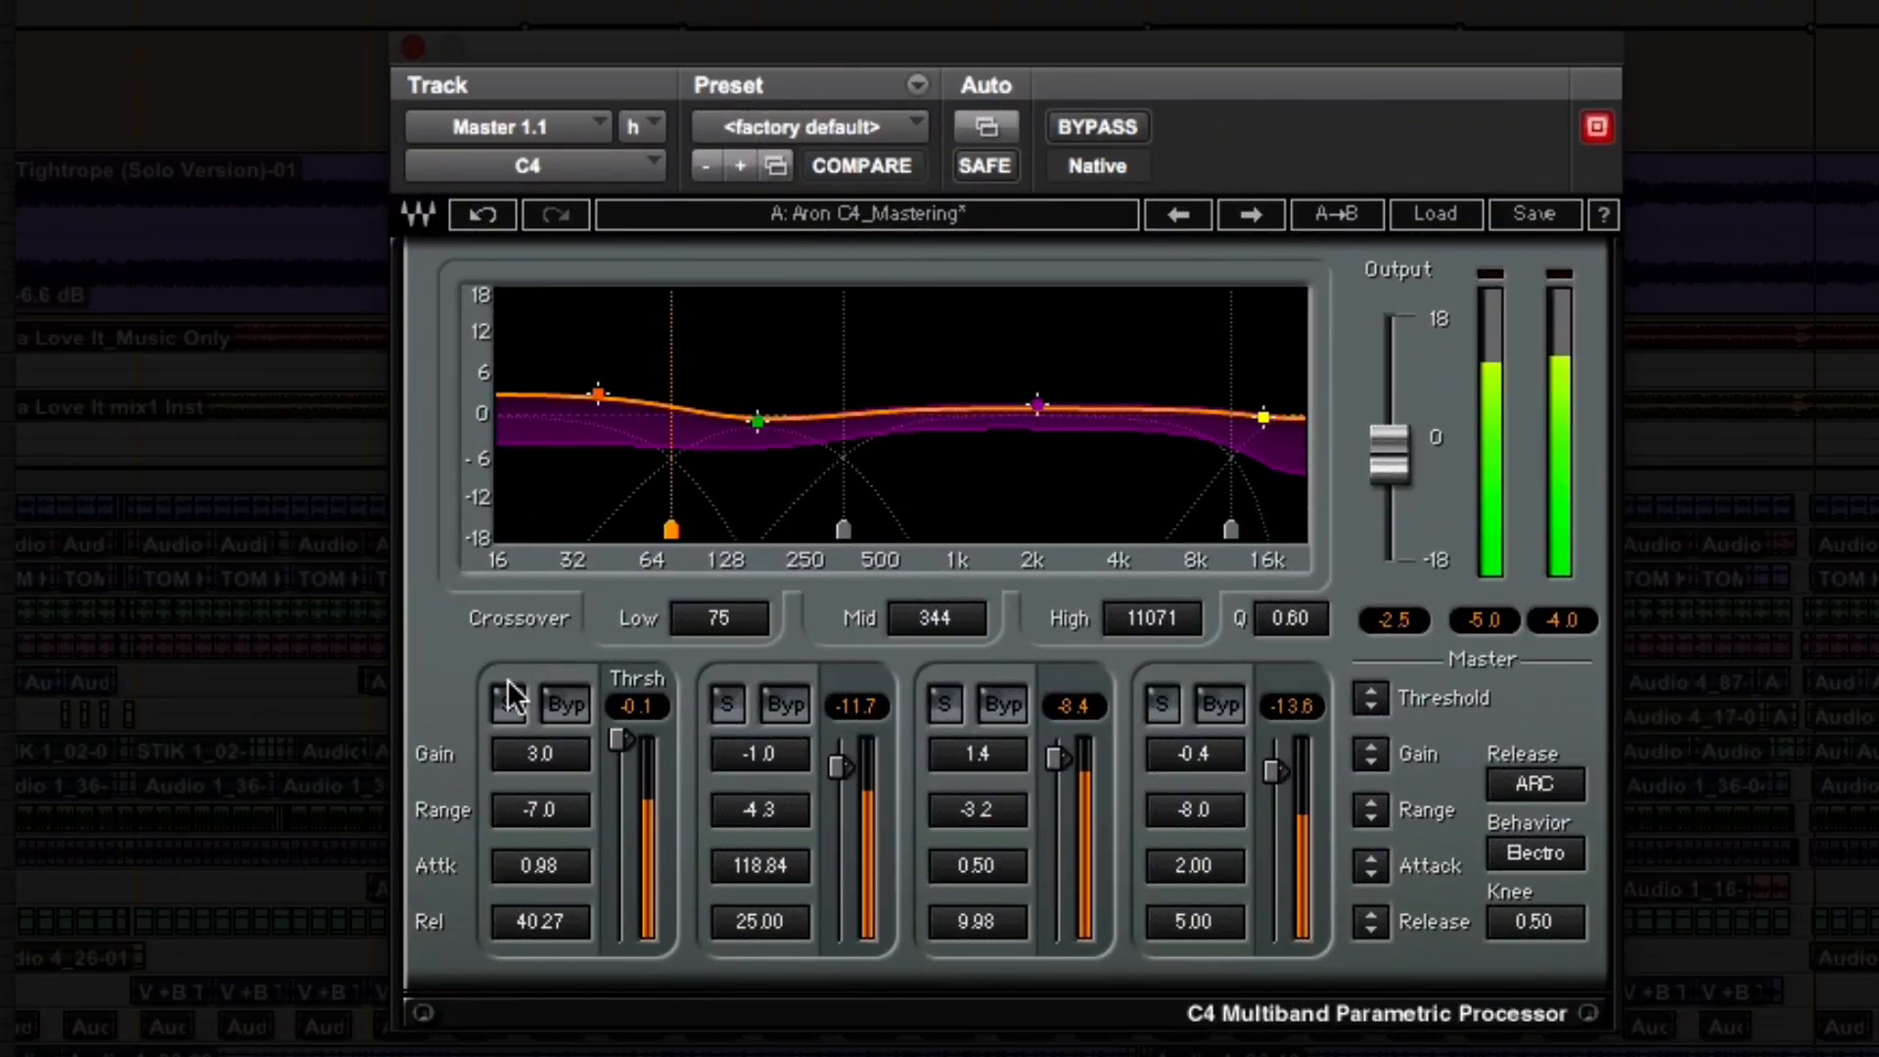
Solo the C4's 75–344 Hz second band, then the next band in turn
left_click(724, 703)
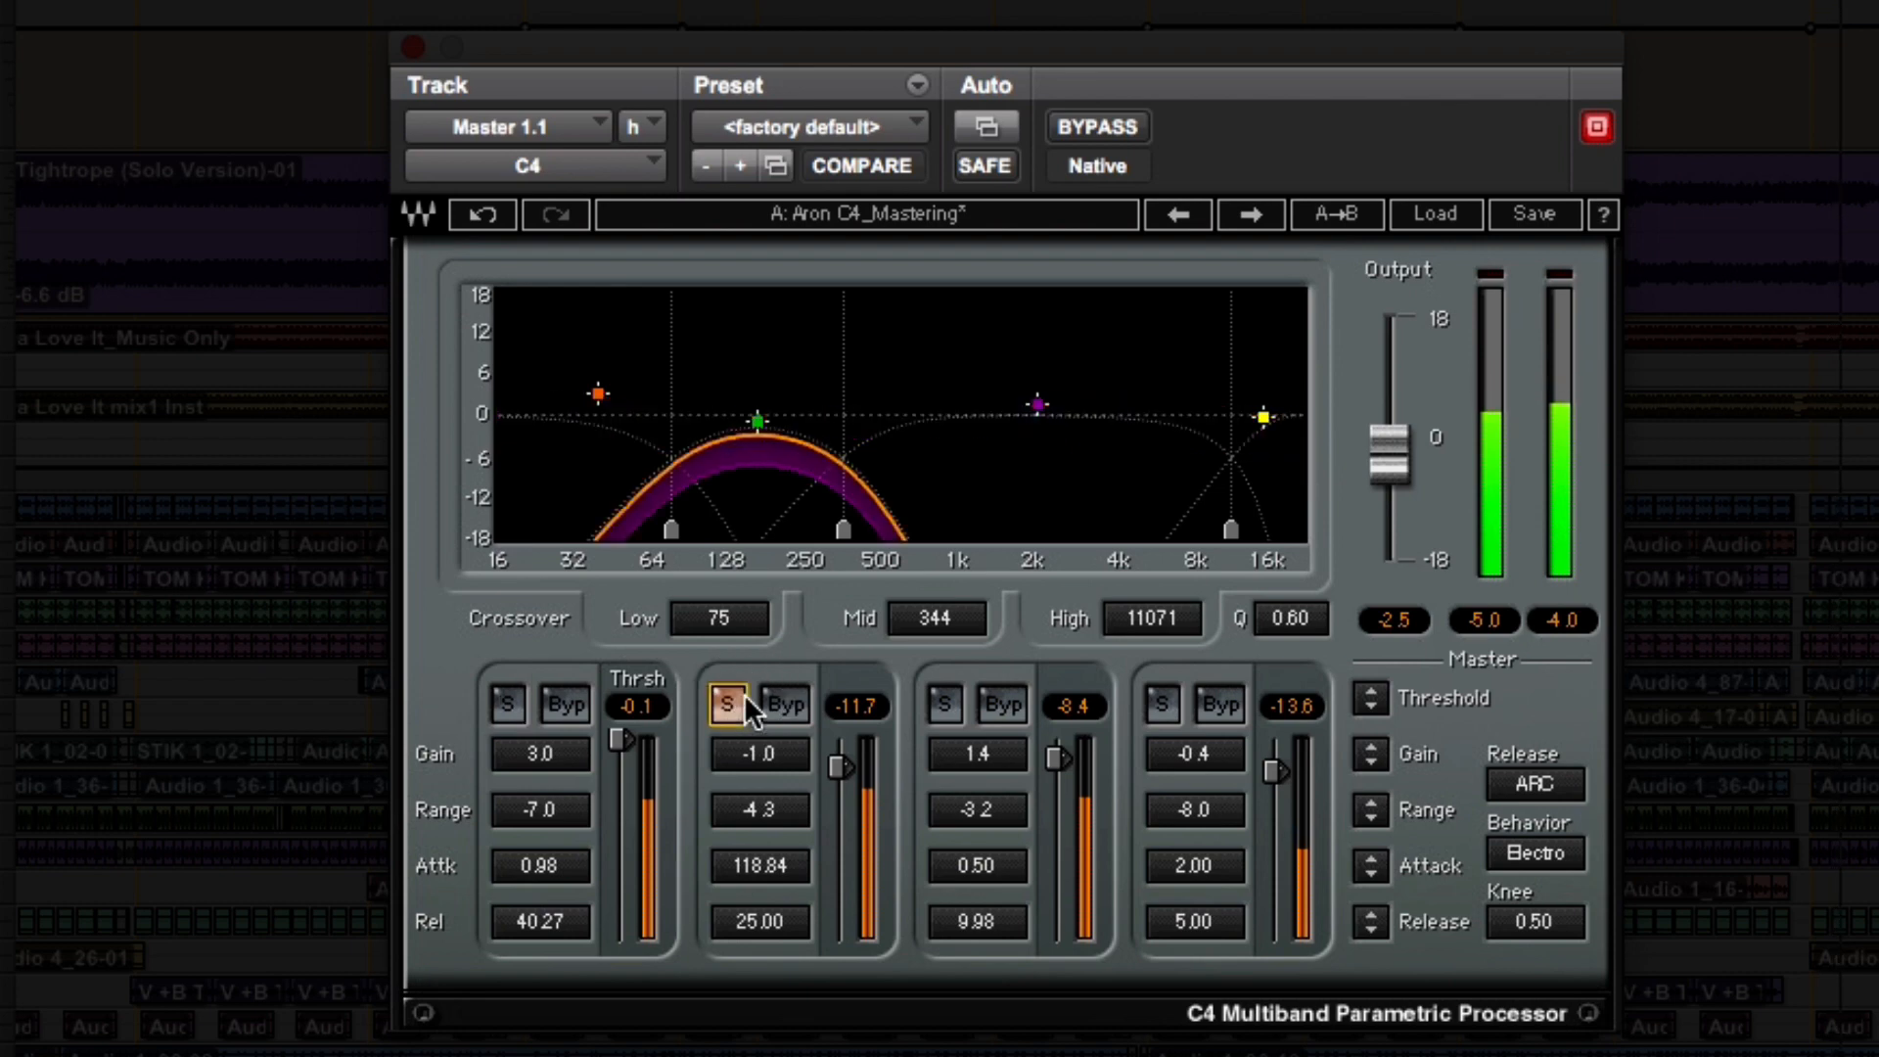
left_click(941, 705)
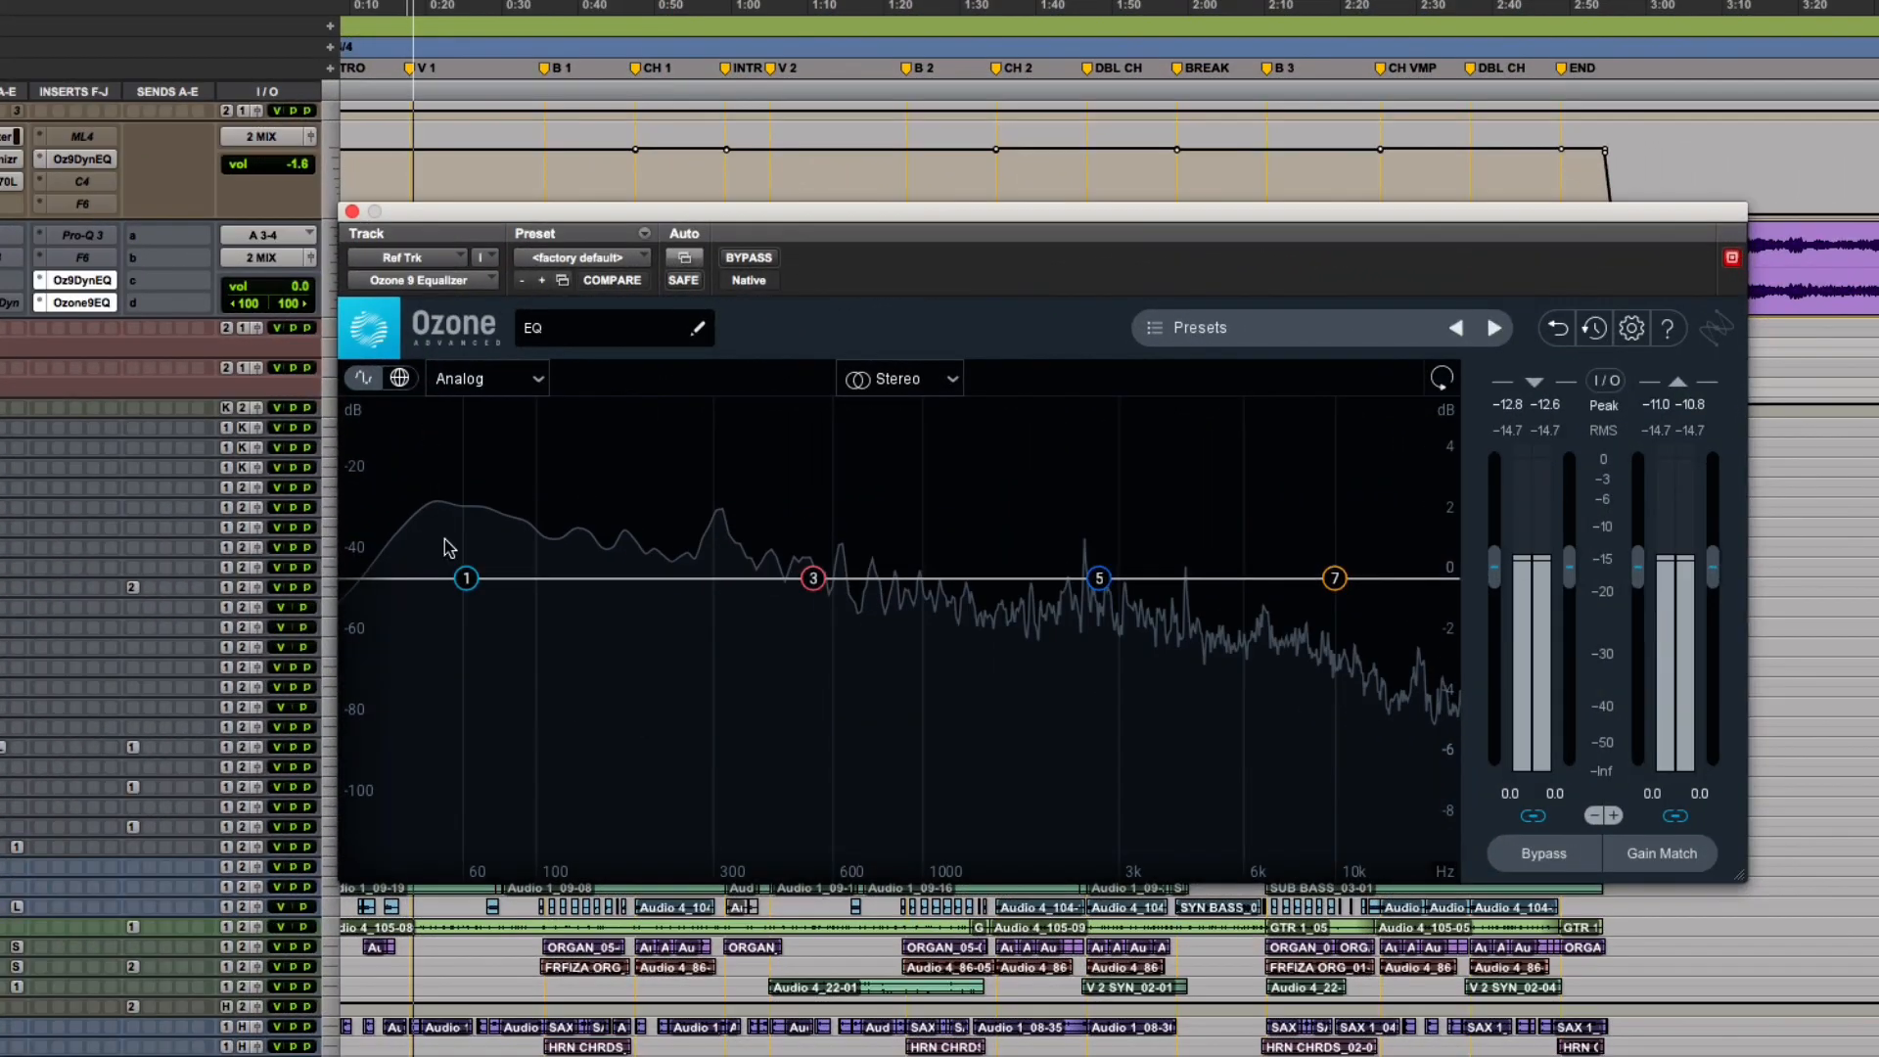
Select Ozone Dynamics Band 2 and drag the low crossover to about 134 Hz
left_click(466, 578)
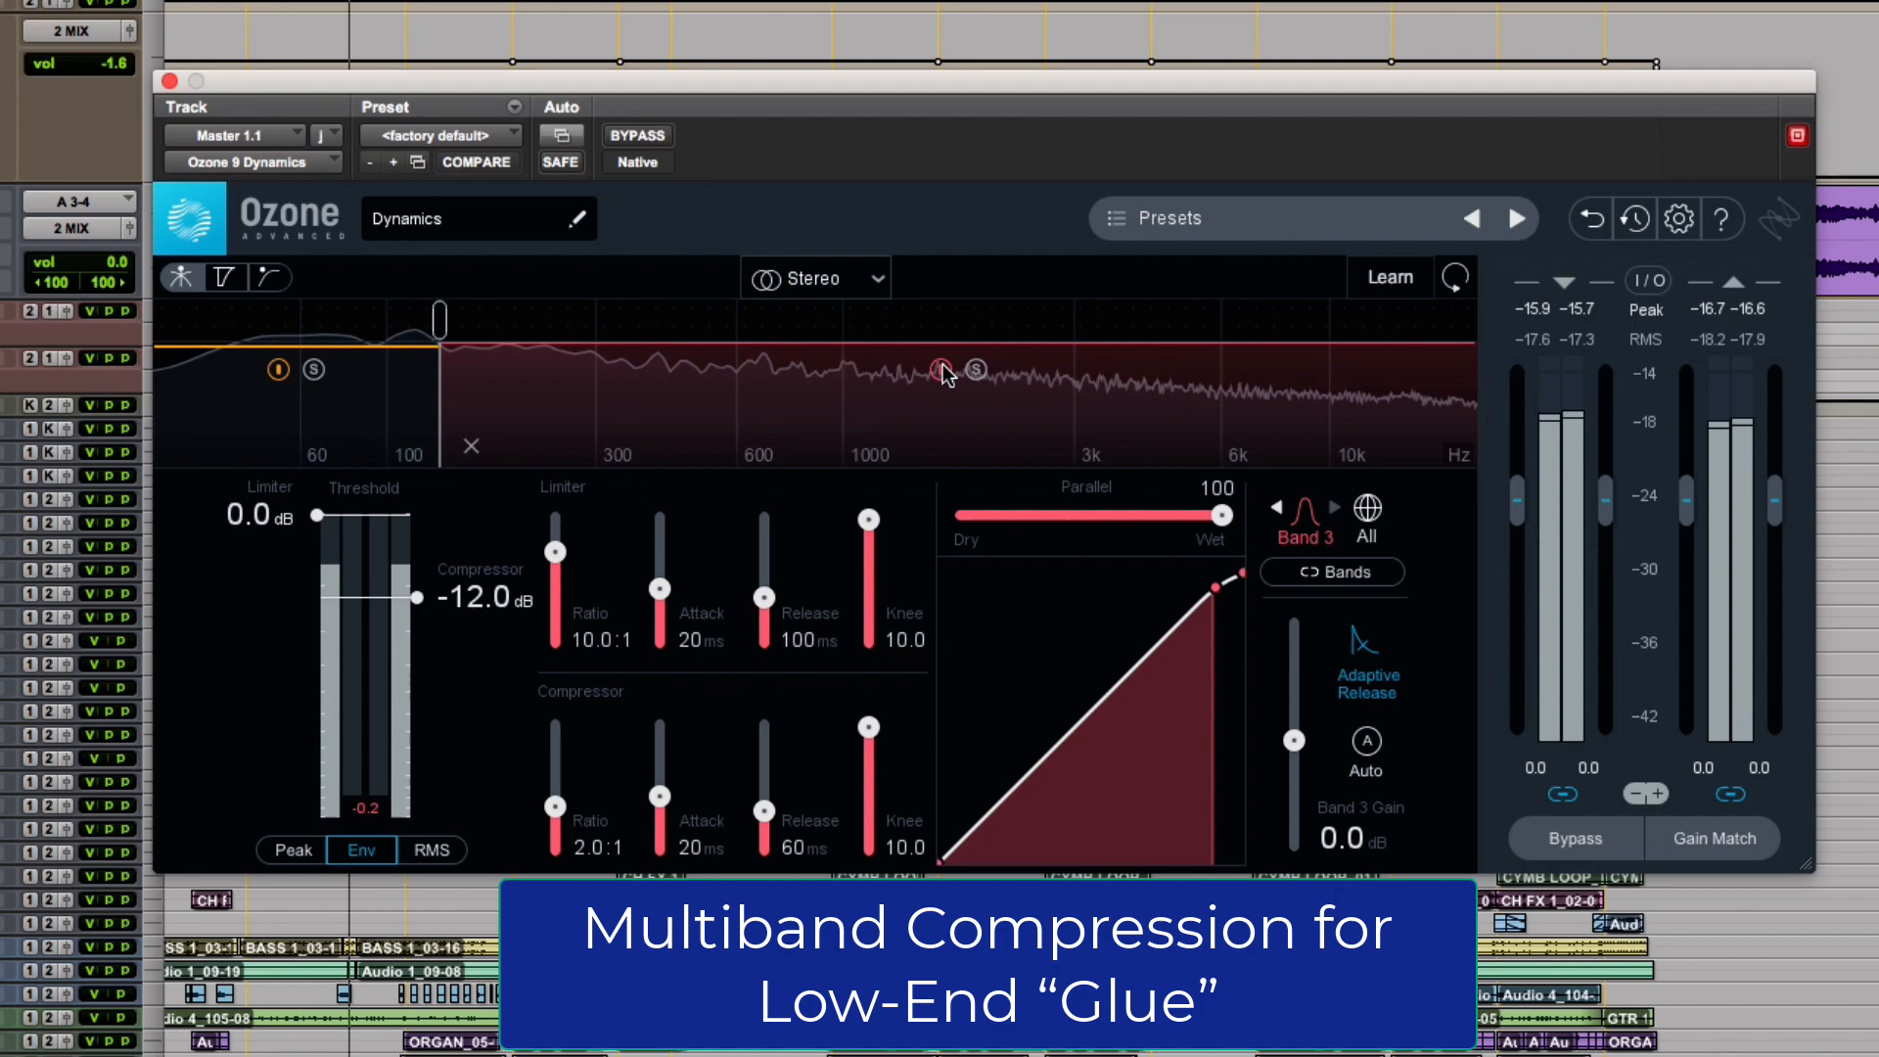
left_click_drag(440, 320, 446, 320)
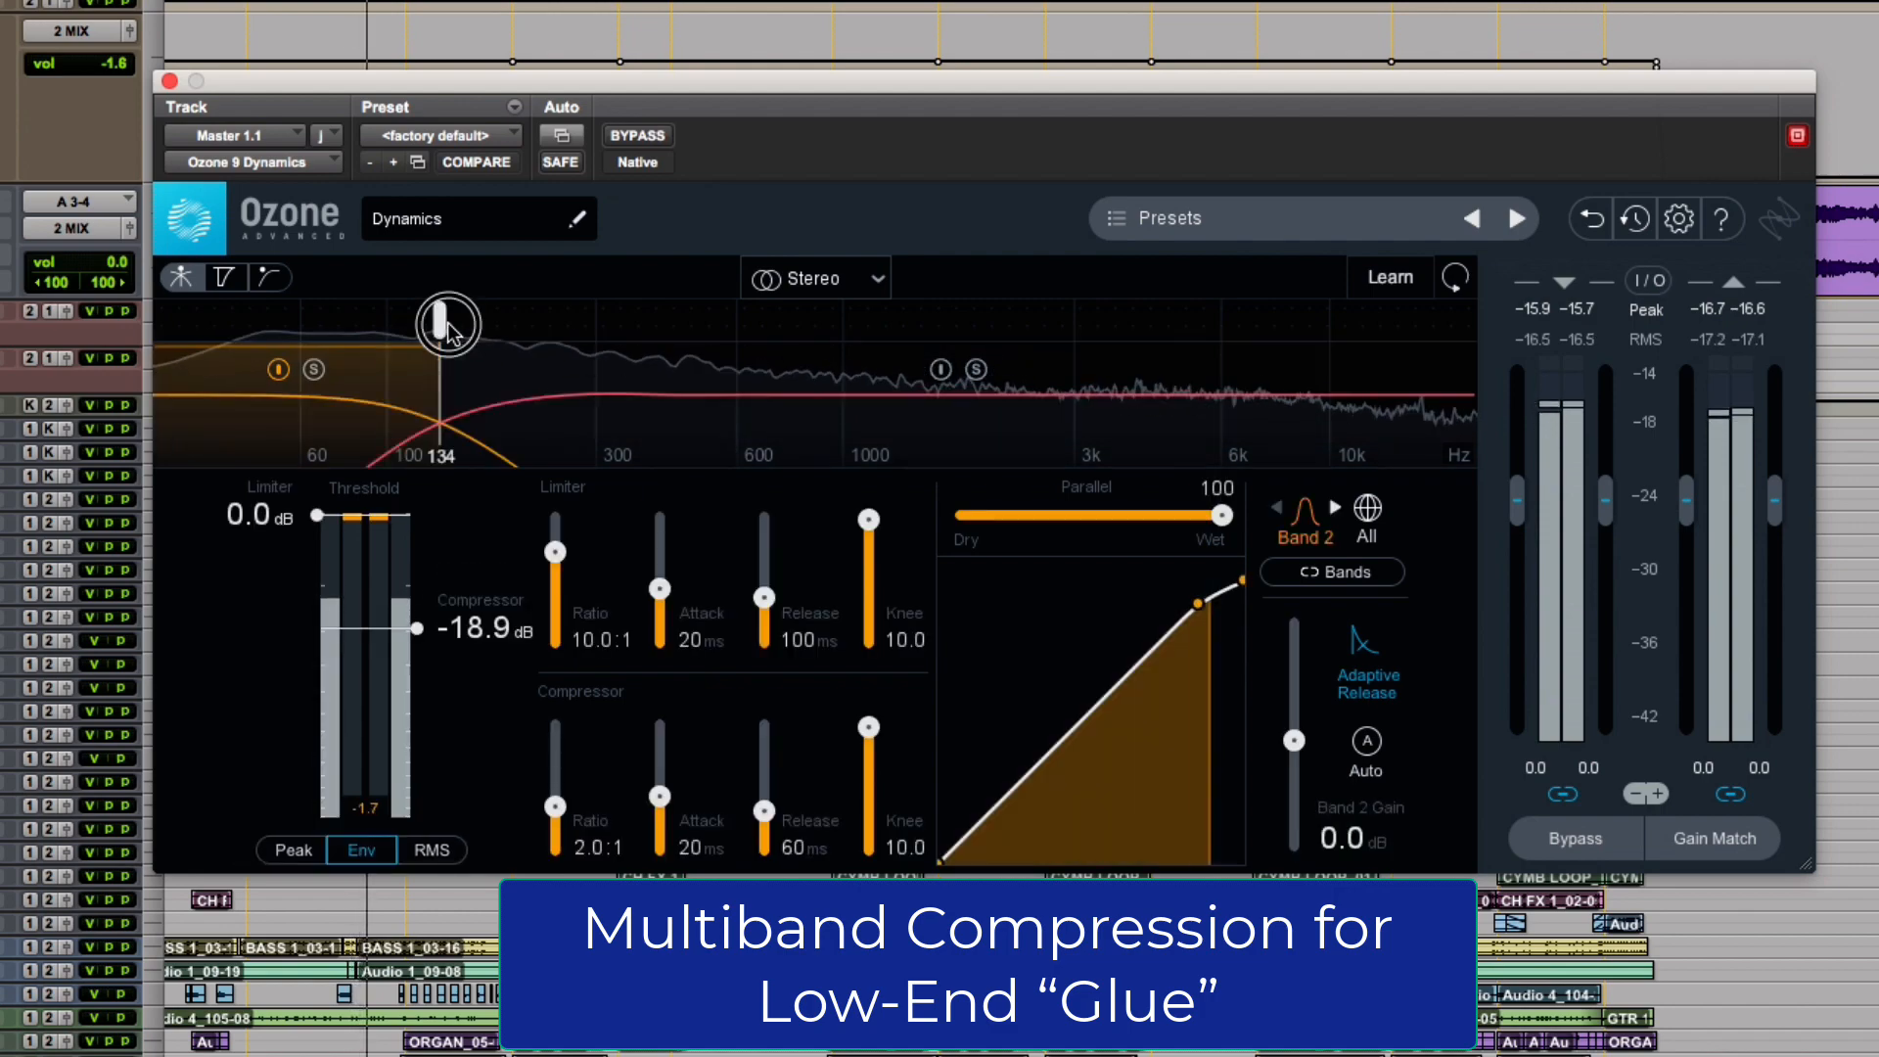
left_click_drag(447, 324, 468, 324)
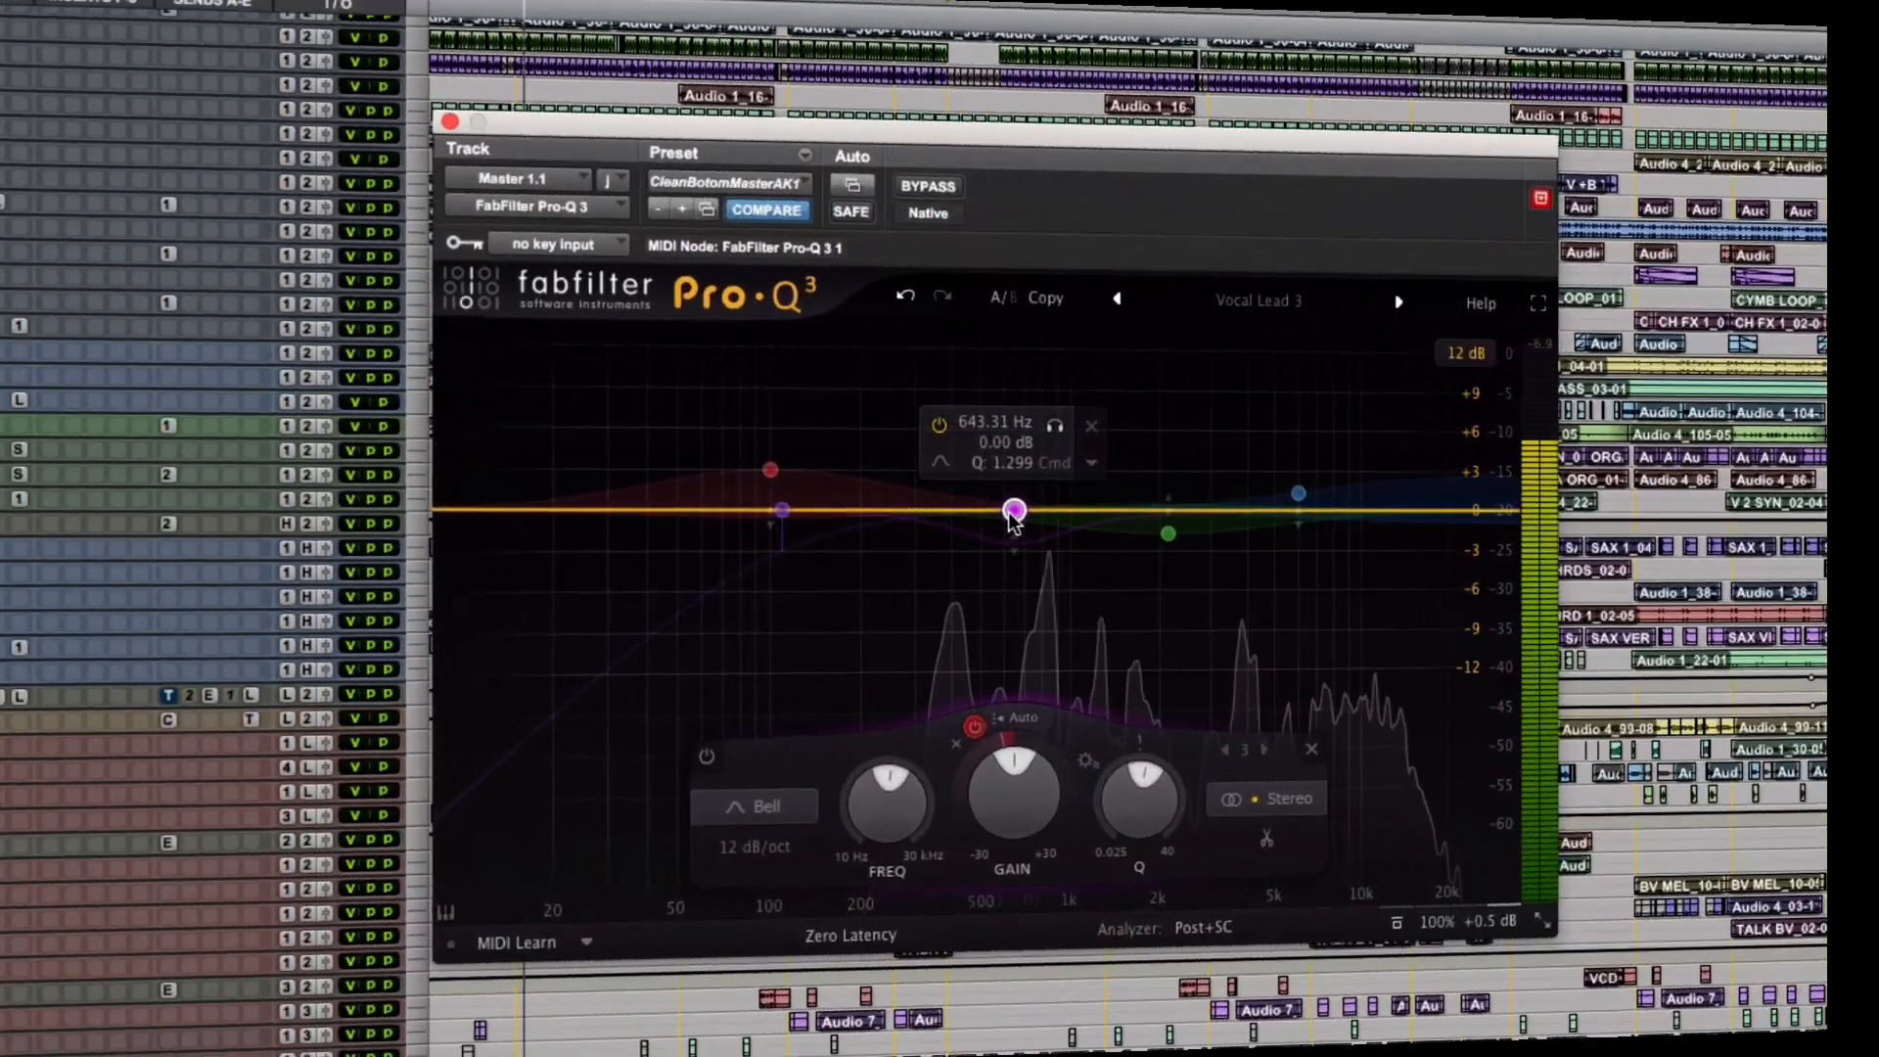
Select the 643 Hz Pro-Q 3 band cutting 1.76 dB and enable Dynamics on it
left_click(1013, 797)
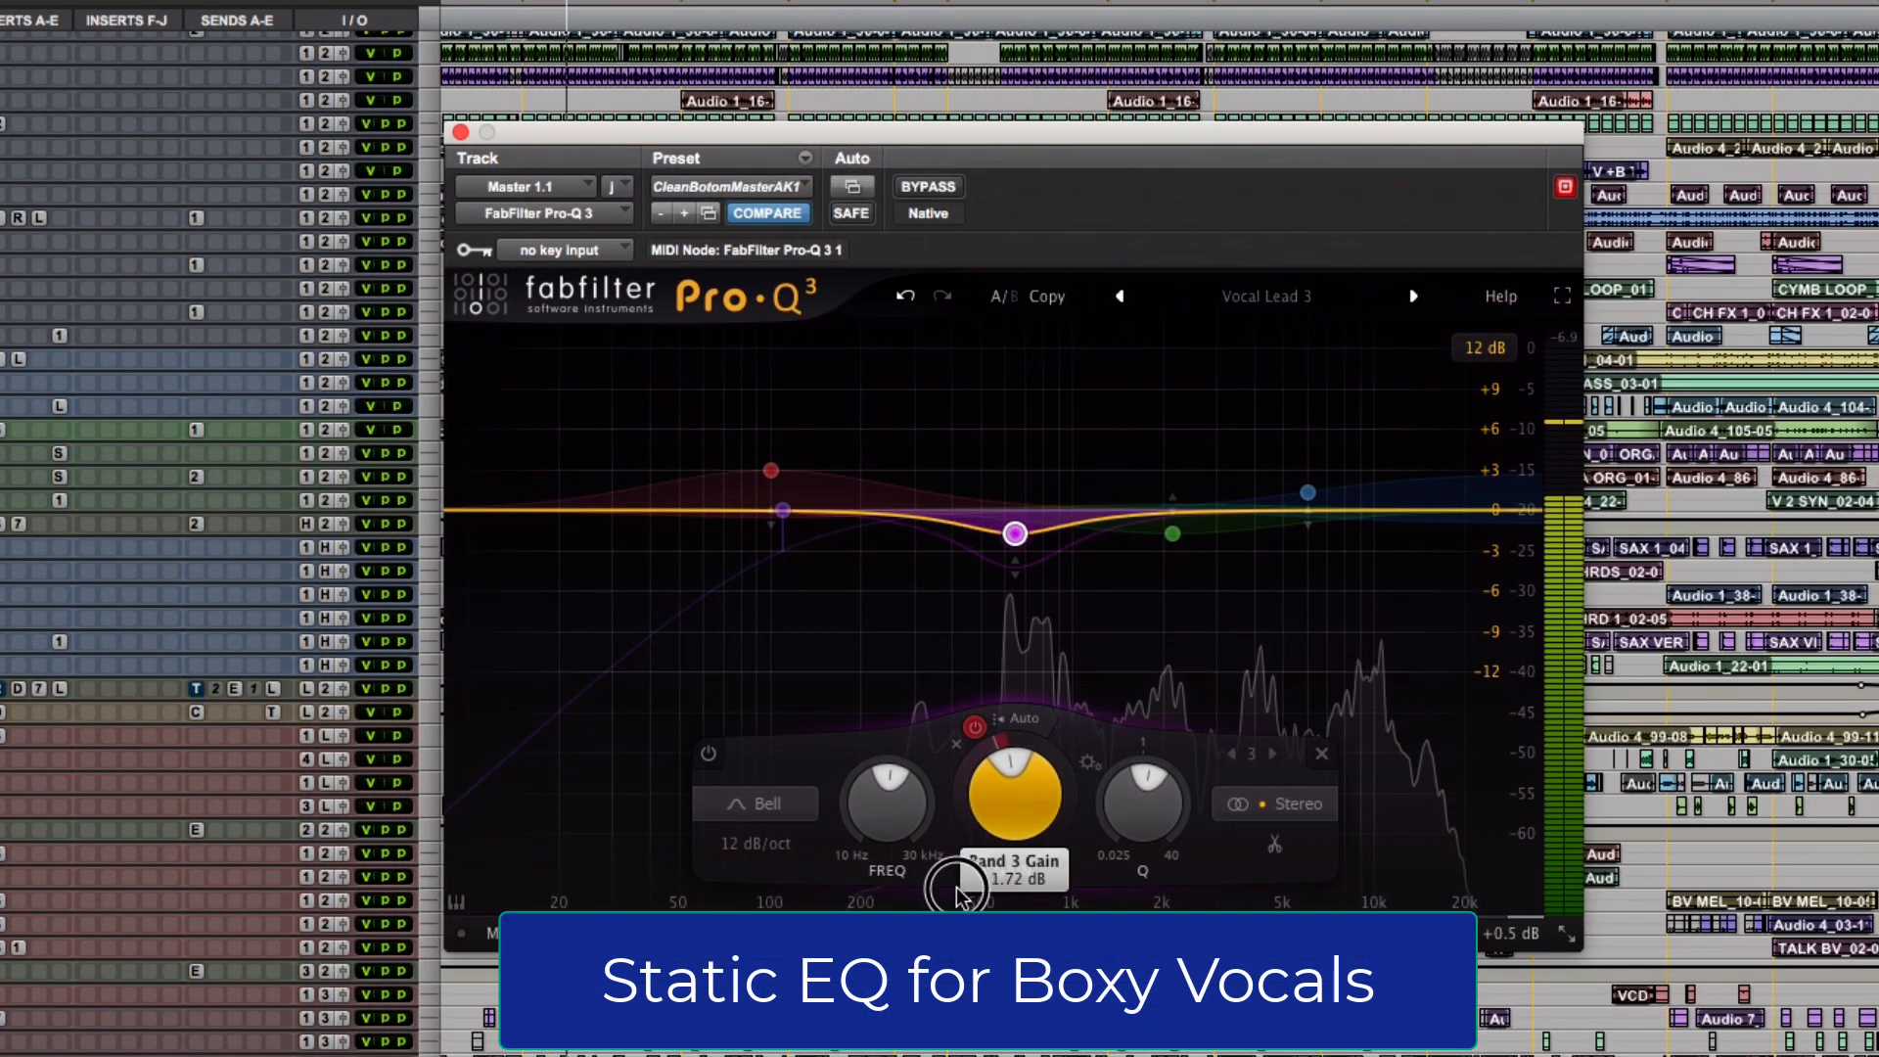
right_click(1013, 532)
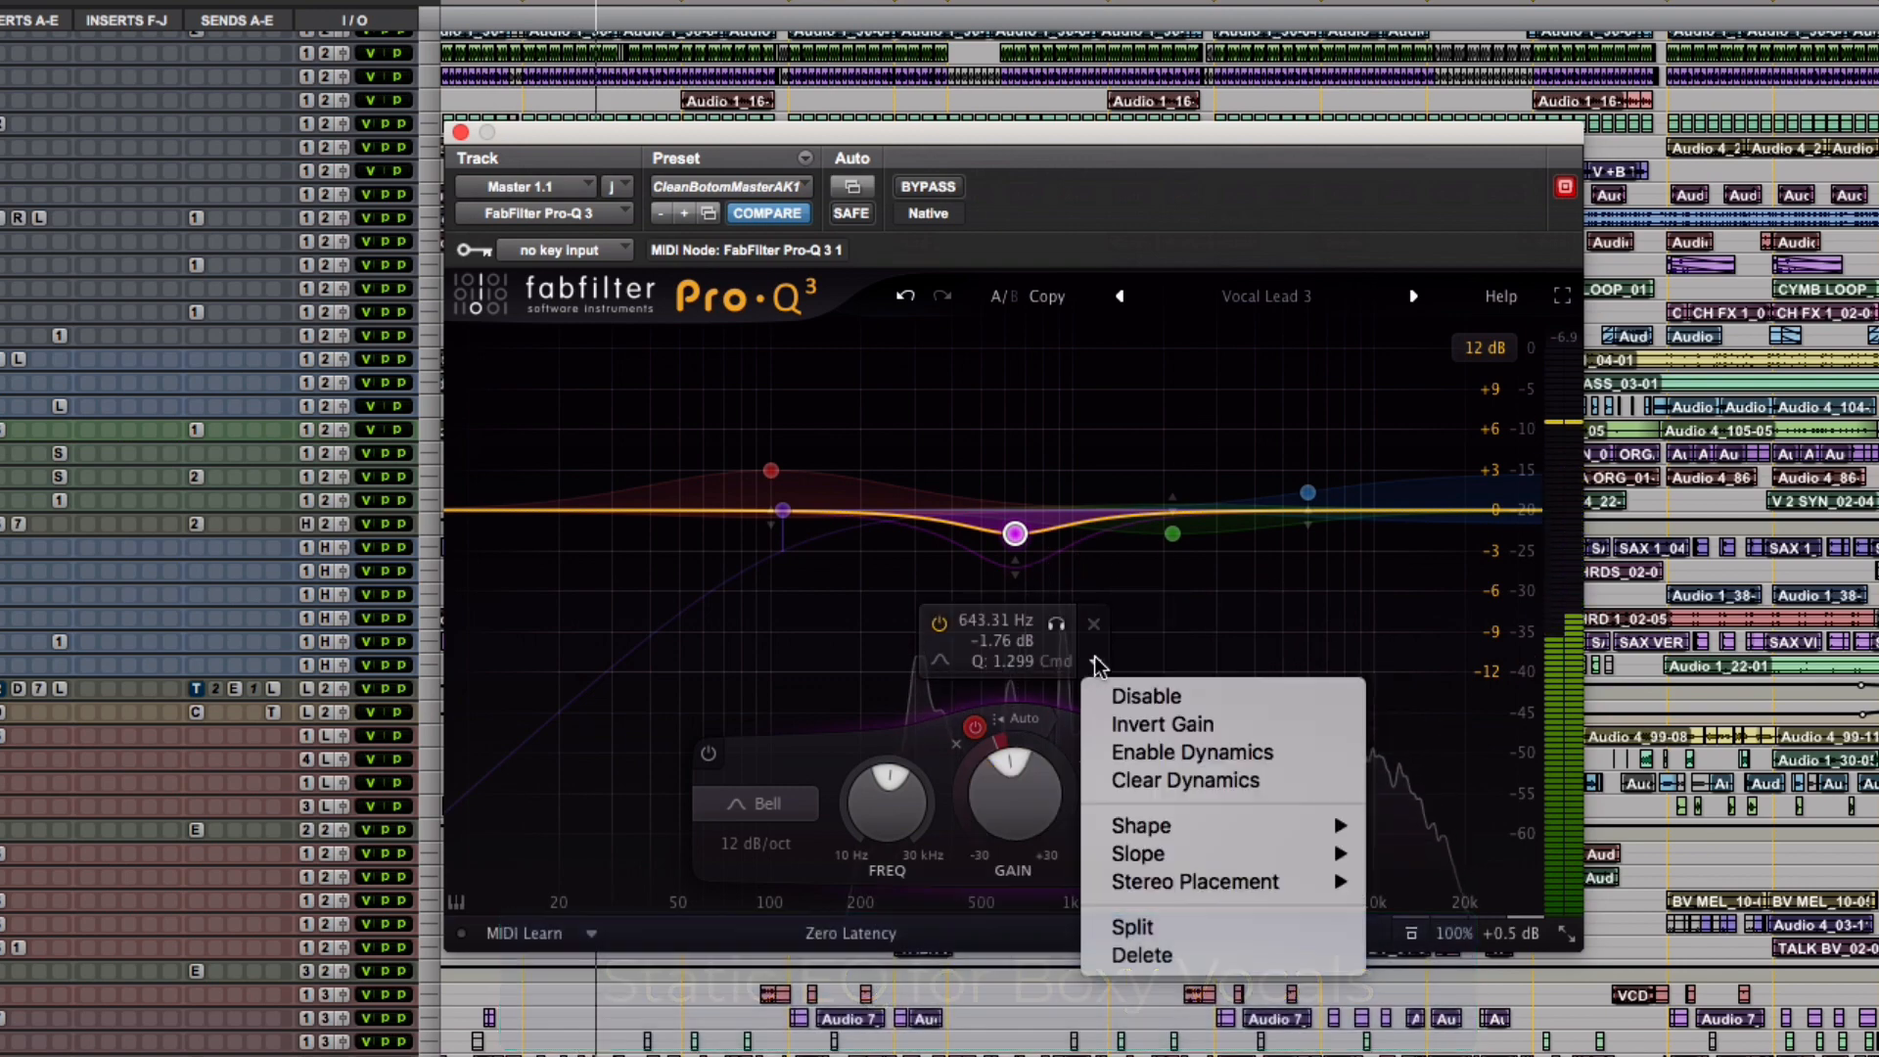
left_click(1191, 751)
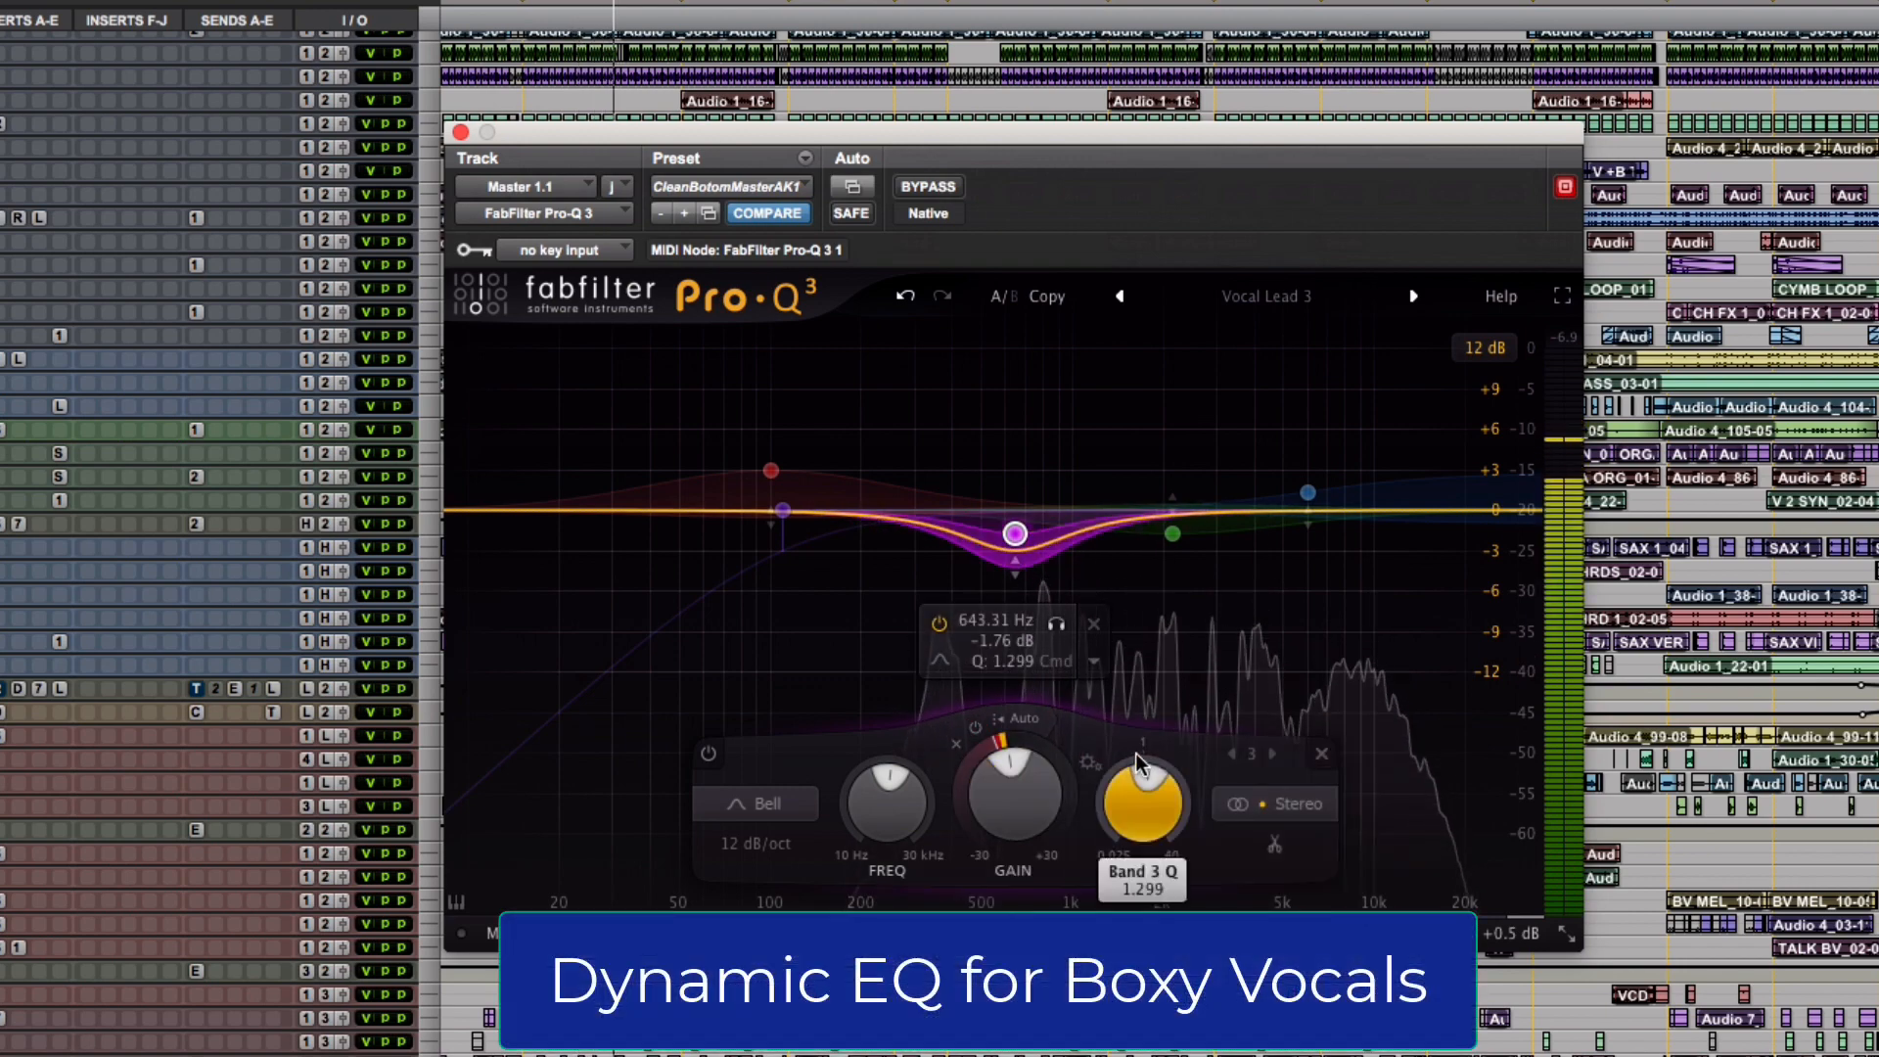